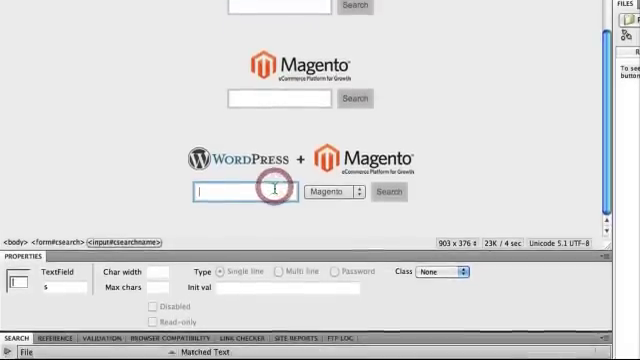
# Enter 'baby' in the MamaBabyBliss search field and select Articles as the search target
pyautogui.click(328, 196)
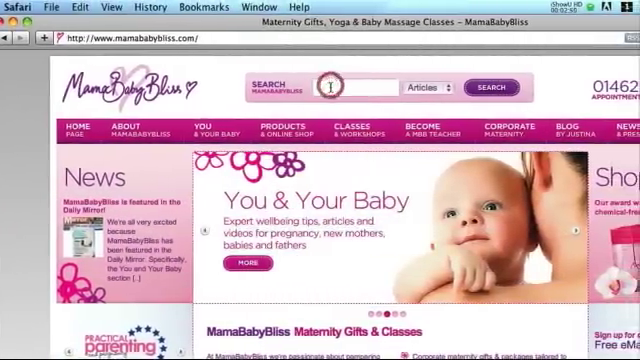
pyautogui.write('baby')
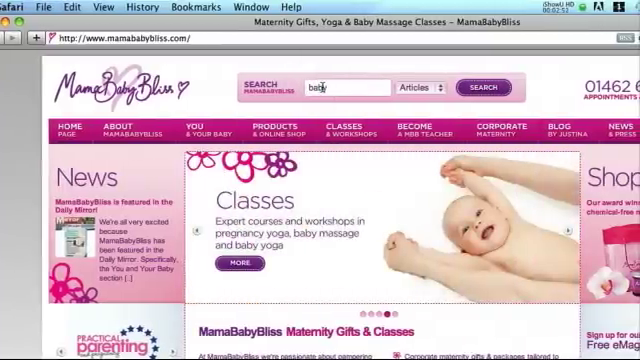
pyautogui.click(420, 92)
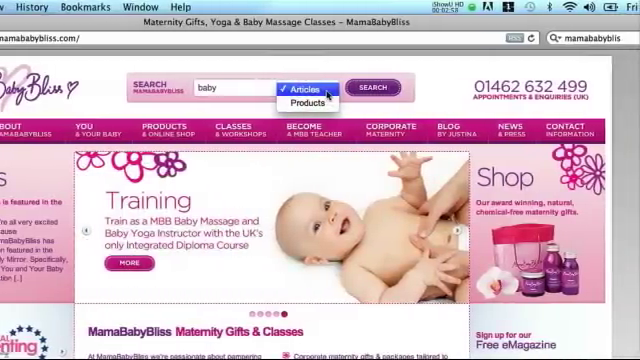
pyautogui.click(306, 104)
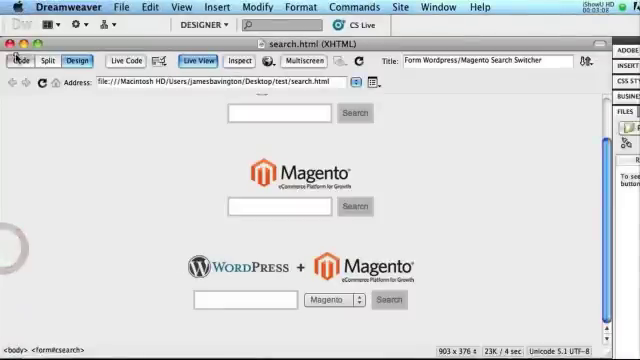
pyautogui.click(24, 60)
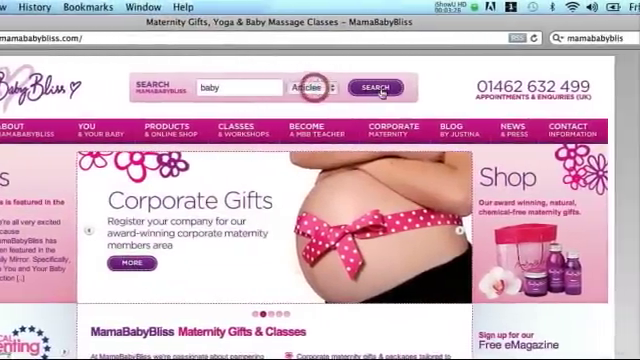
# Run the article search for 'baby' to reach the Search Results page of articles
pyautogui.click(380, 88)
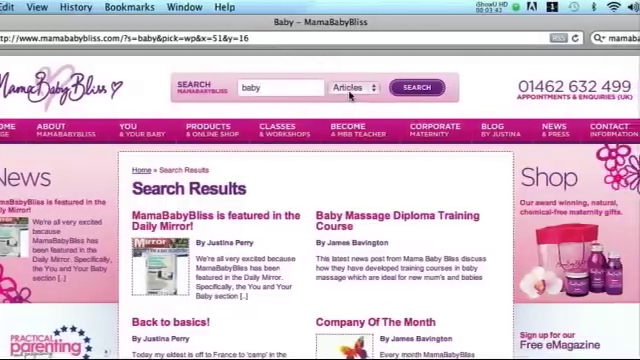
# Switch the target to Products, search 'baby' and review the shop's product results
pyautogui.click(348, 86)
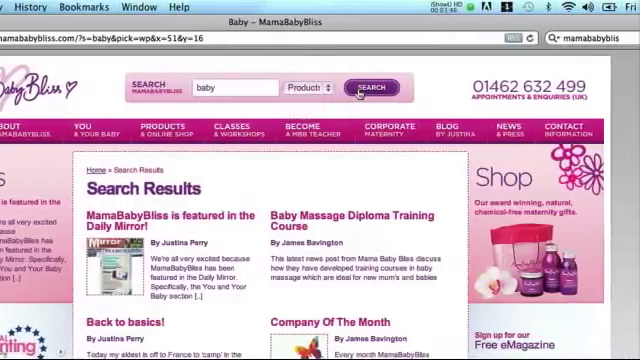
pyautogui.click(372, 88)
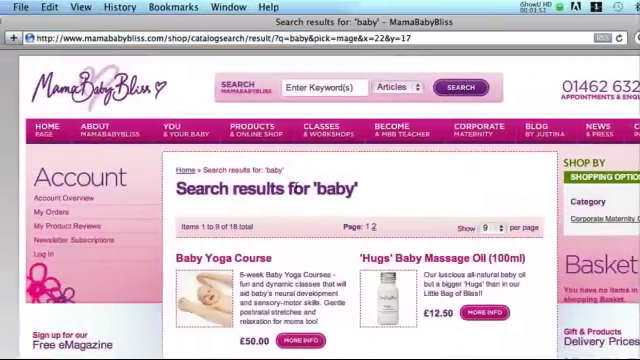
pyautogui.scroll(-3)
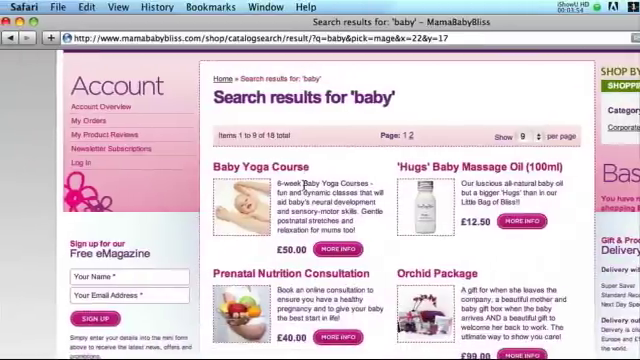